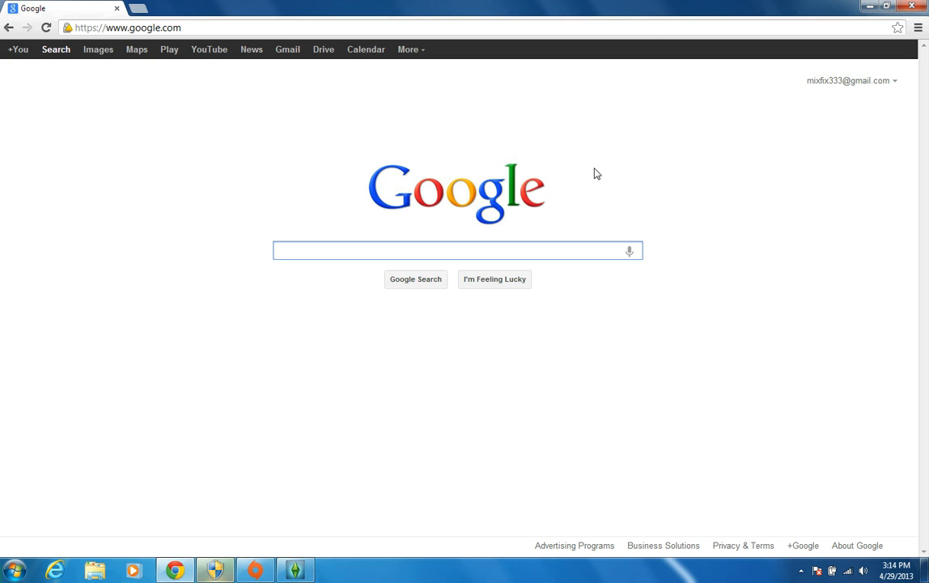
Go to the signed-in Mixfix333 channel page, showing its total of 494 views
left_click(457, 249)
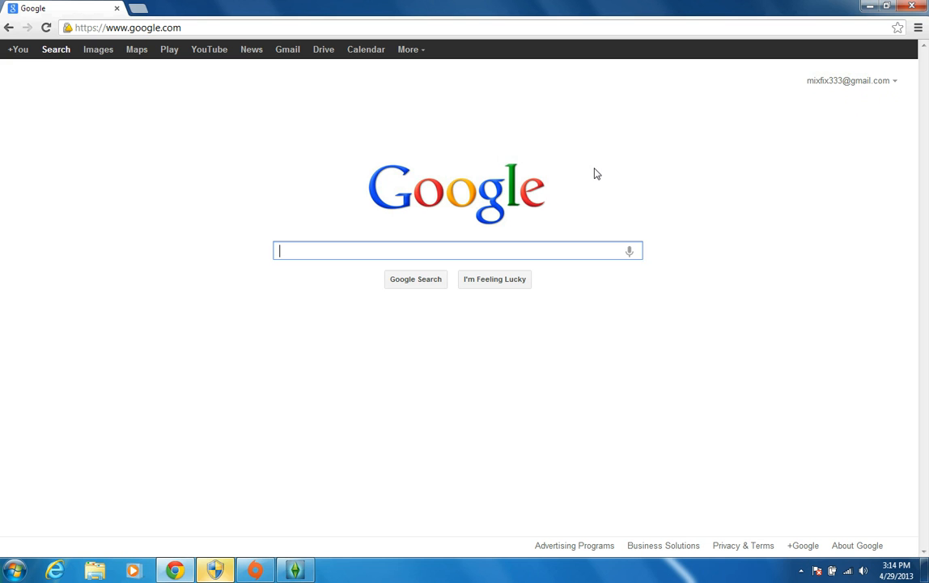
mouse_move(489, 248)
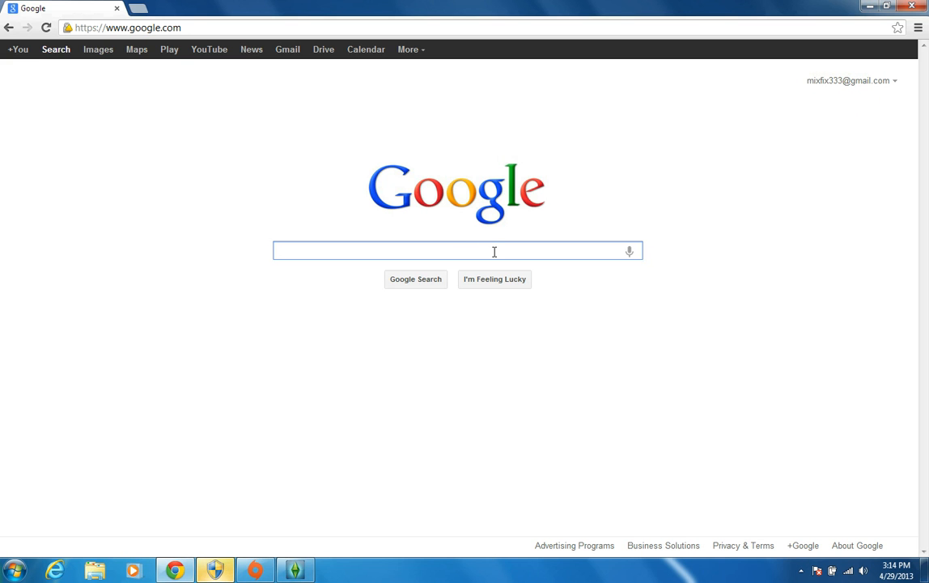
mouse_move(288, 48)
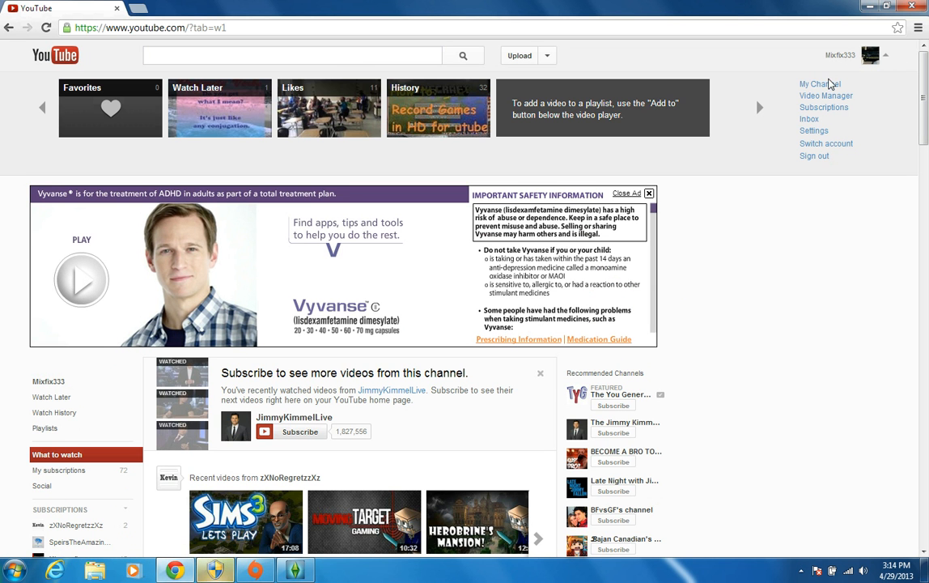
left_click(819, 84)
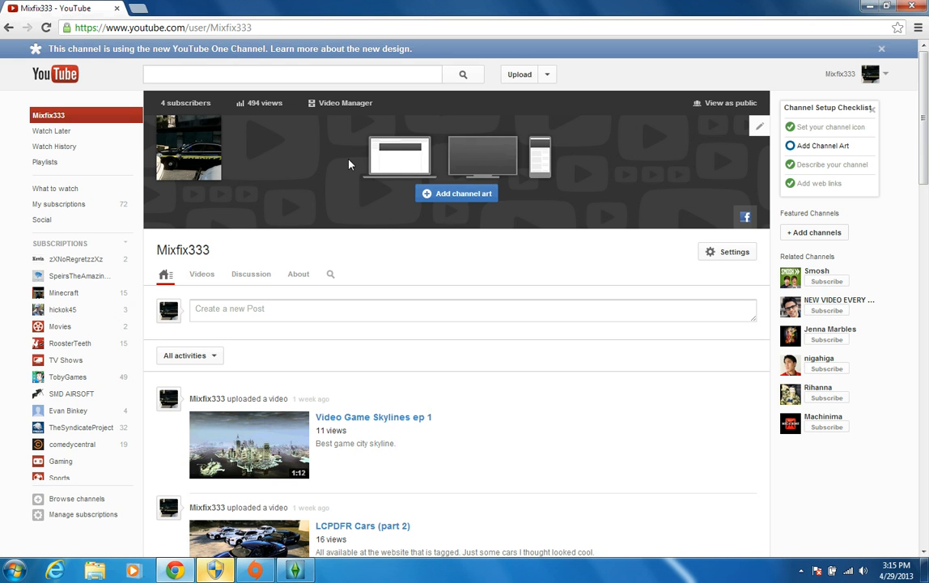
mouse_move(369, 160)
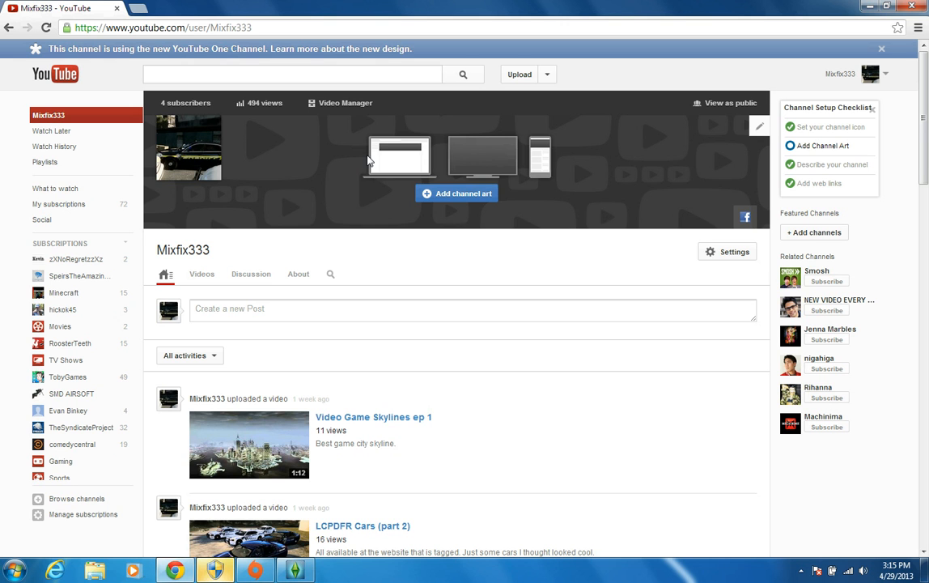